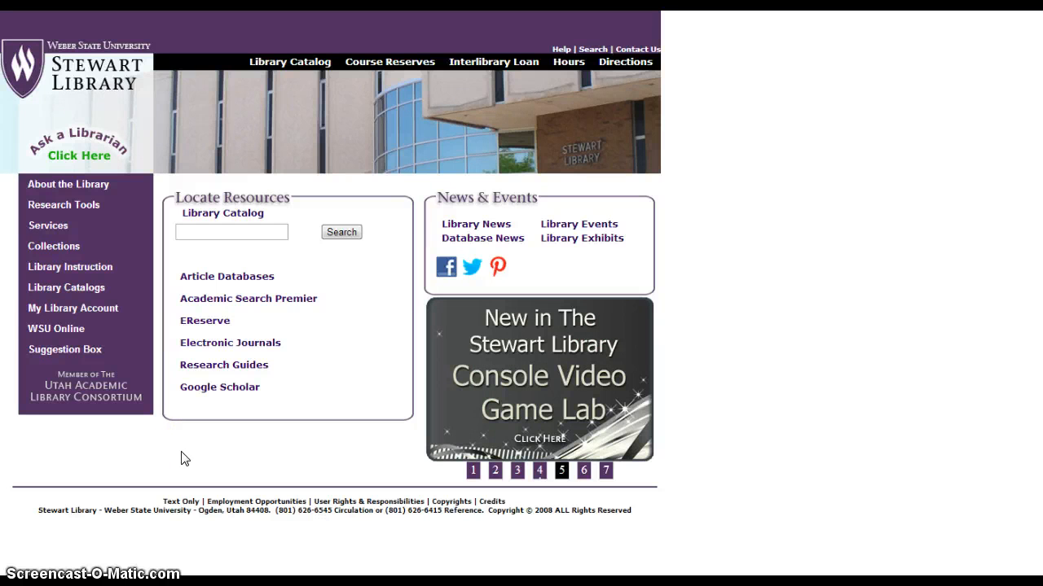
Click through the row of buttons along the bottom of the screen.
{"action": "left_click", "coordinate": [583, 470]}
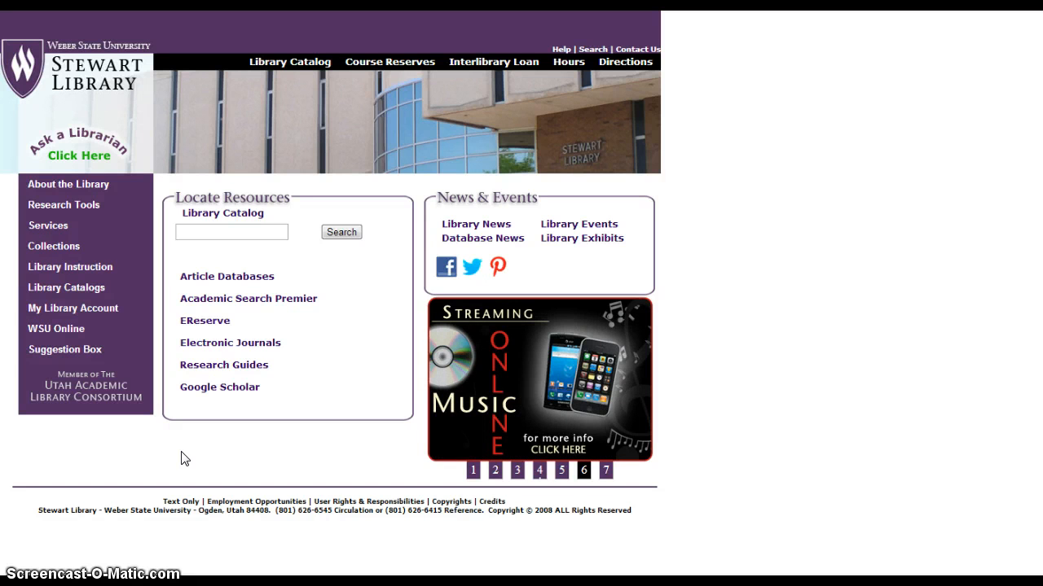
{"action": "left_click", "coordinate": [606, 470]}
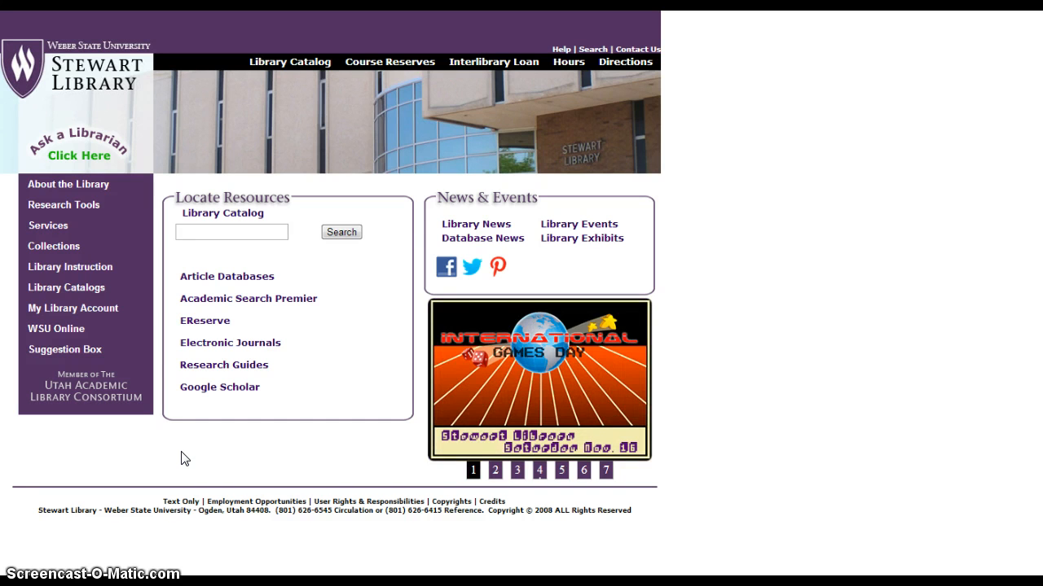
{"action": "left_click", "coordinate": [494, 470]}
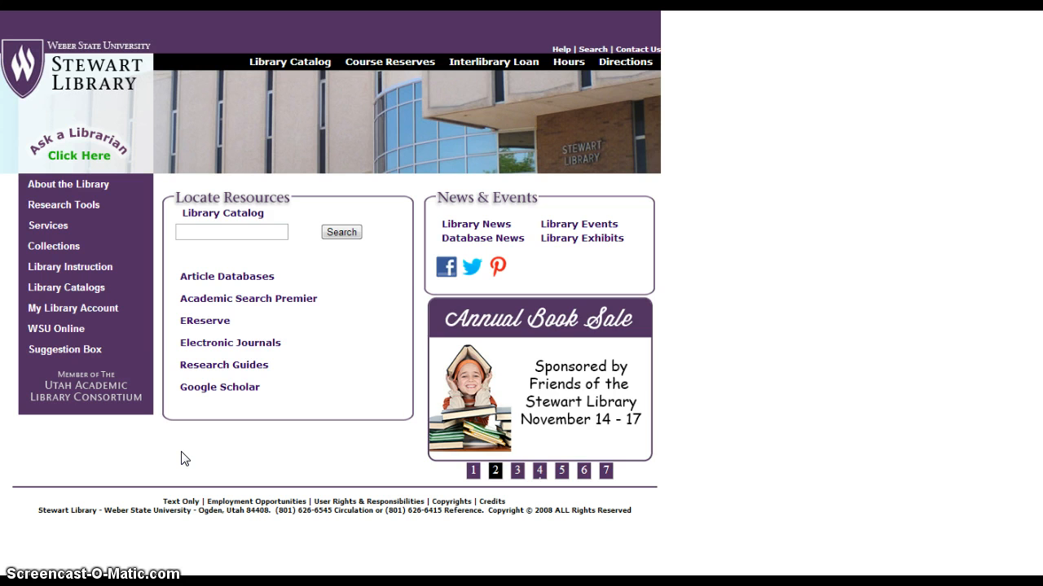
{"action": "left_click", "coordinate": [516, 471]}
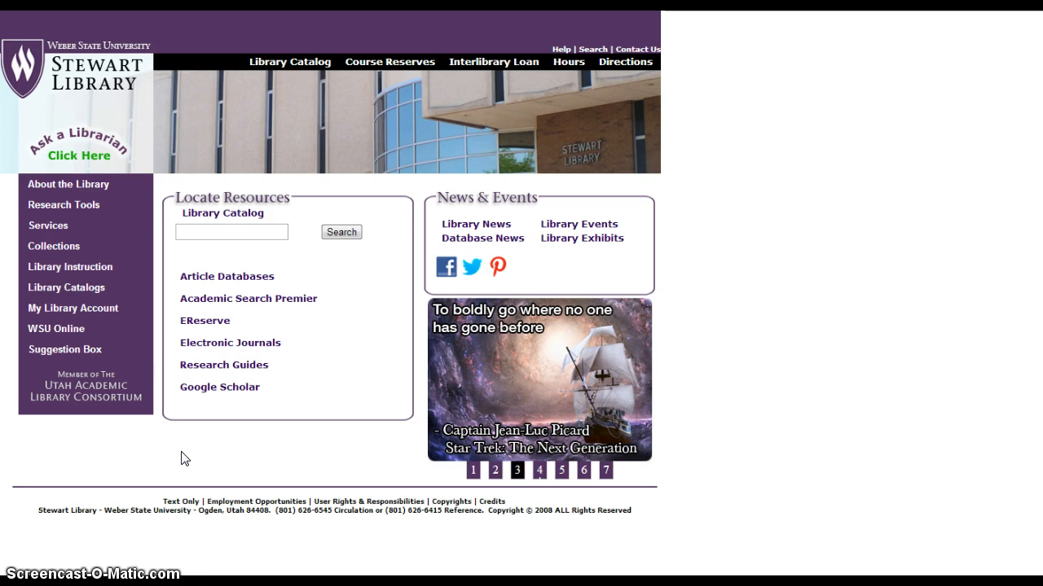
{"action": "left_click", "coordinate": [538, 470]}
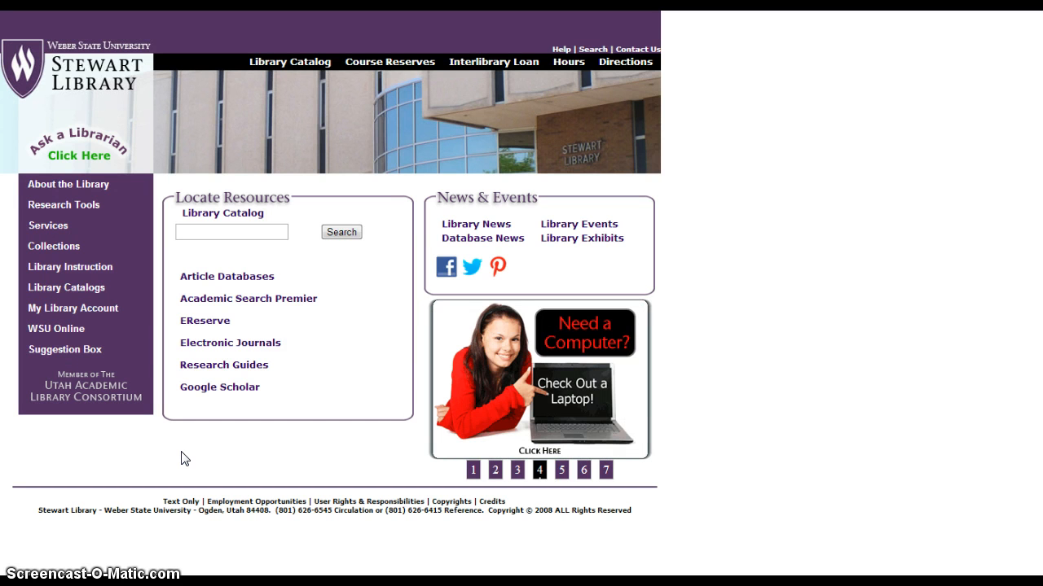
{"action": "left_click", "coordinate": [561, 470]}
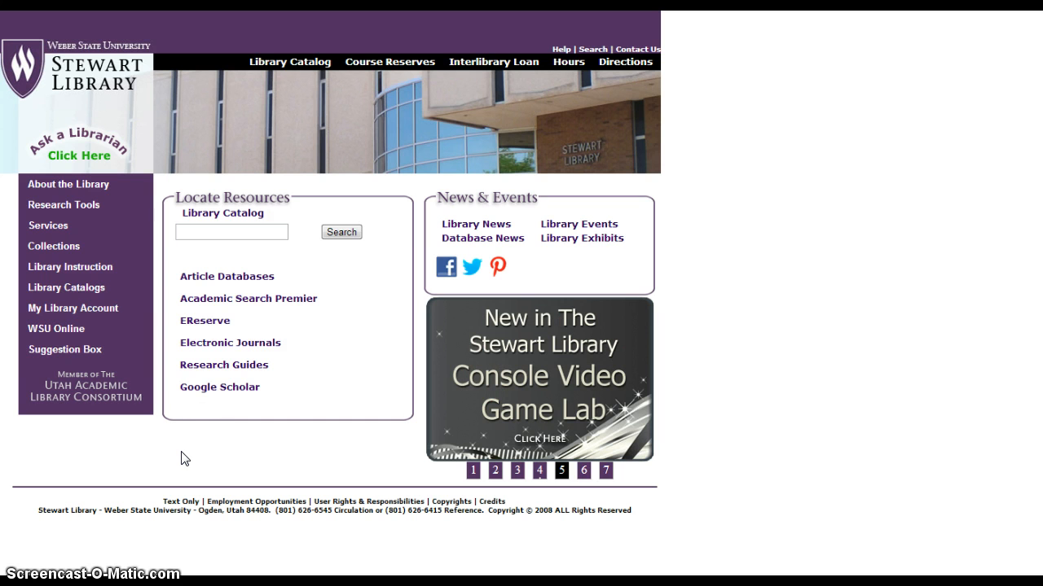
{"action": "left_click", "coordinate": [583, 470]}
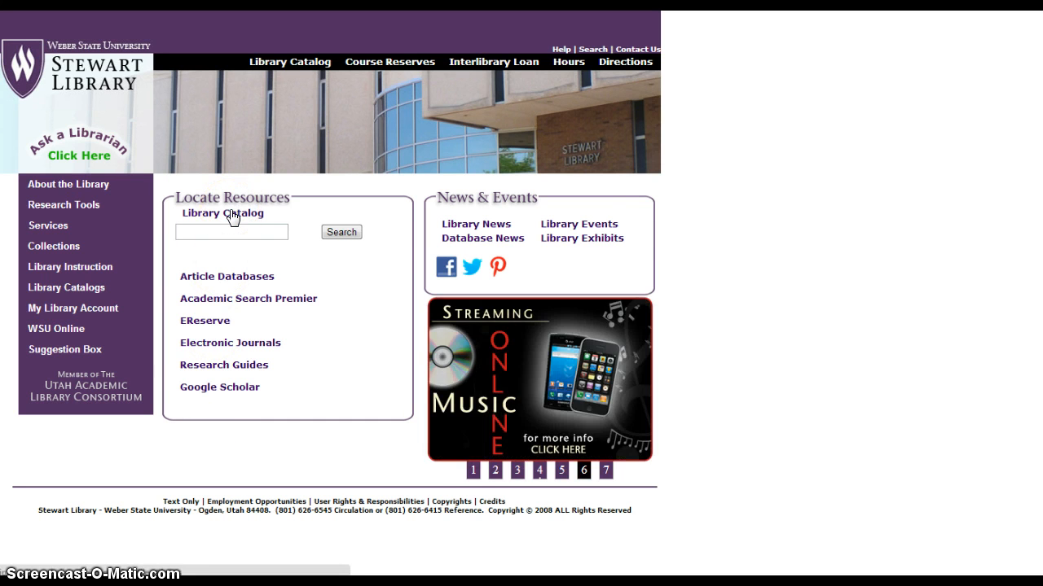
Enter Navajo as the first General Keyword and inspect the Search by and and/or options.
{"action": "left_click", "coordinate": [222, 213]}
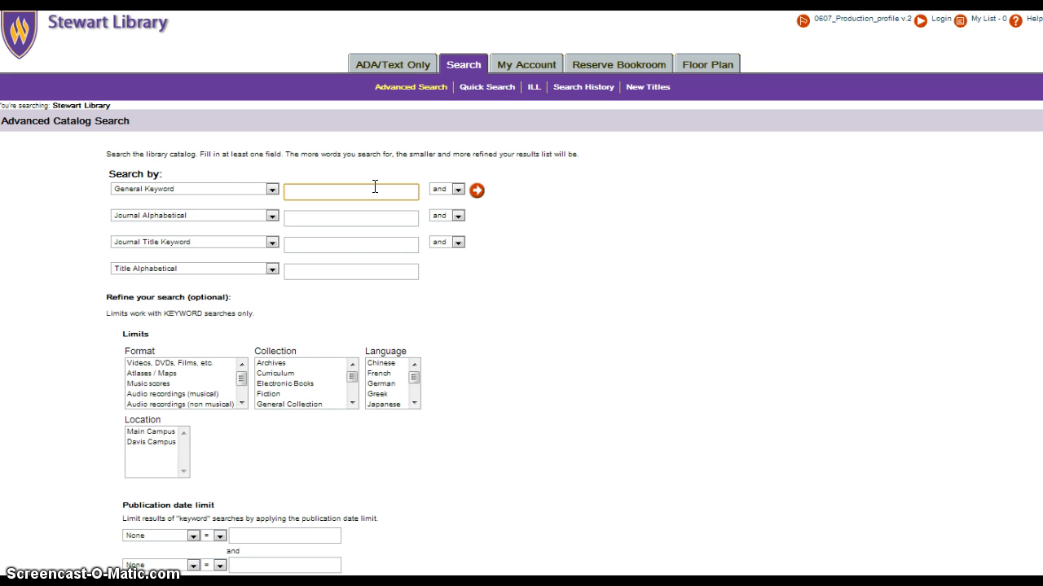
{"action": "mouse_move", "coordinate": [371, 189]}
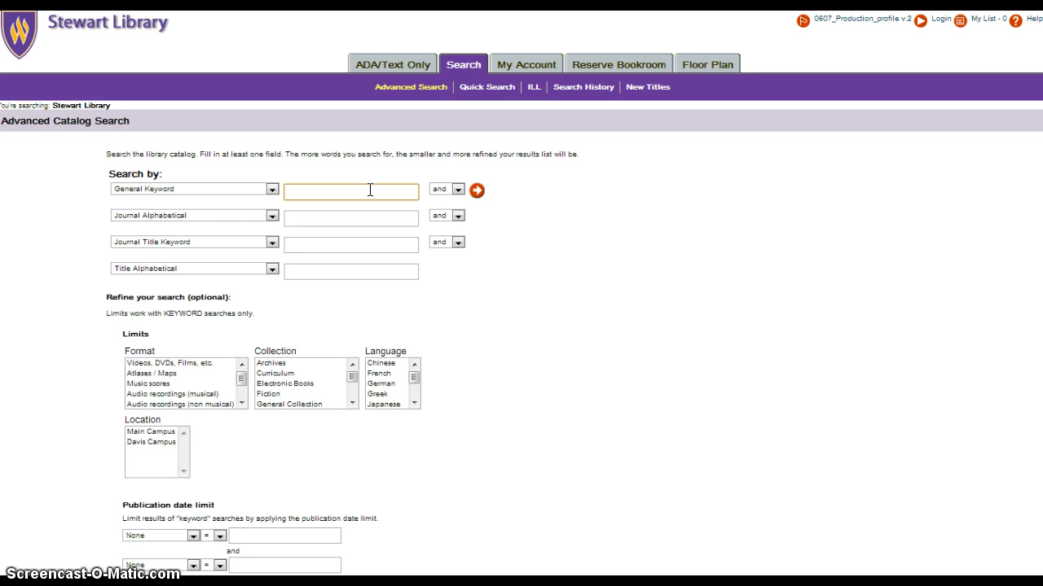
{"action": "type", "text": "Navajo"}
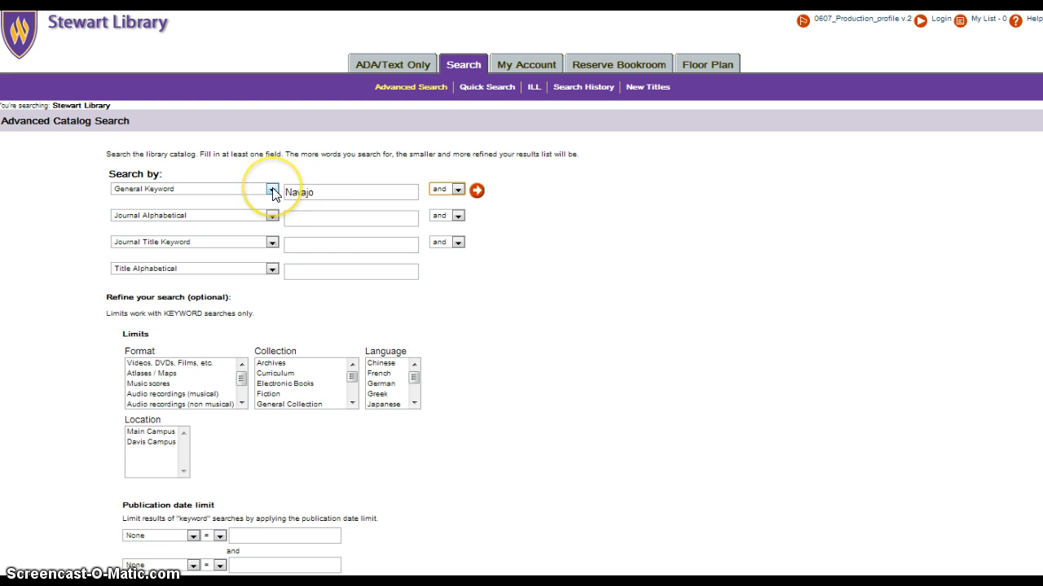
{"action": "left_click", "coordinate": [272, 189]}
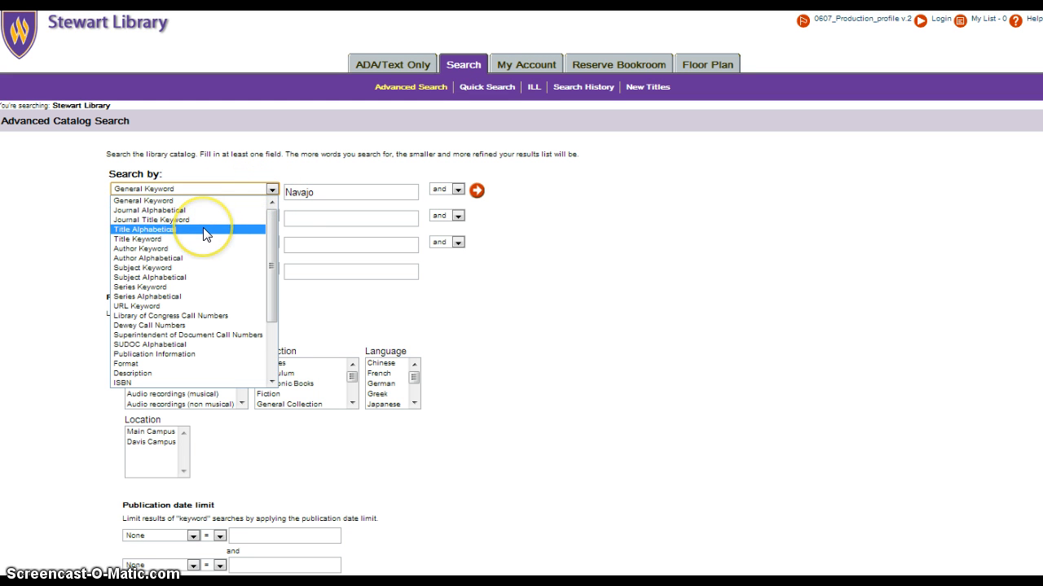
{"action": "mouse_move", "coordinate": [193, 258]}
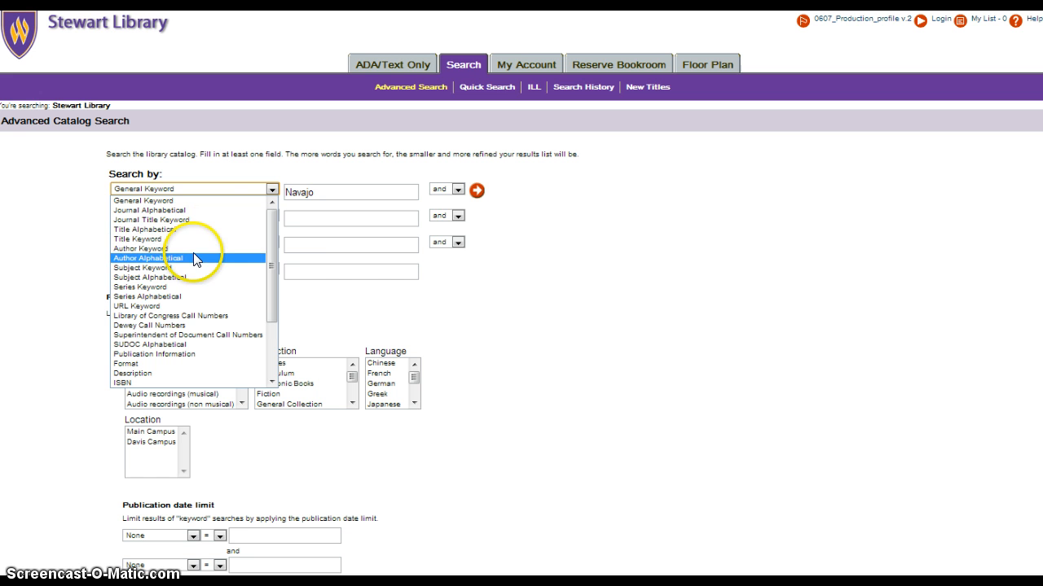
{"action": "mouse_move", "coordinate": [196, 315]}
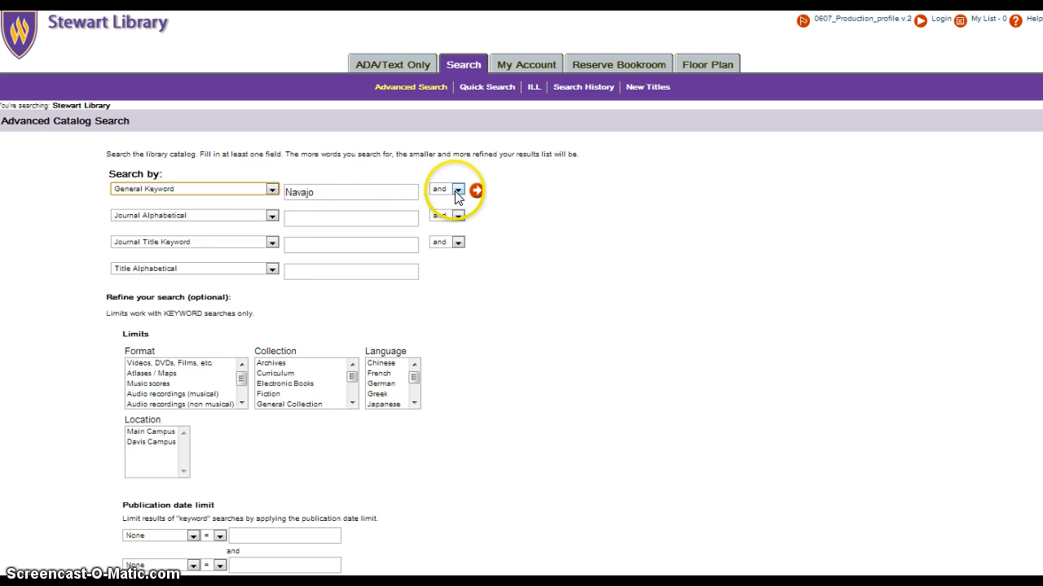
{"action": "left_click", "coordinate": [457, 190]}
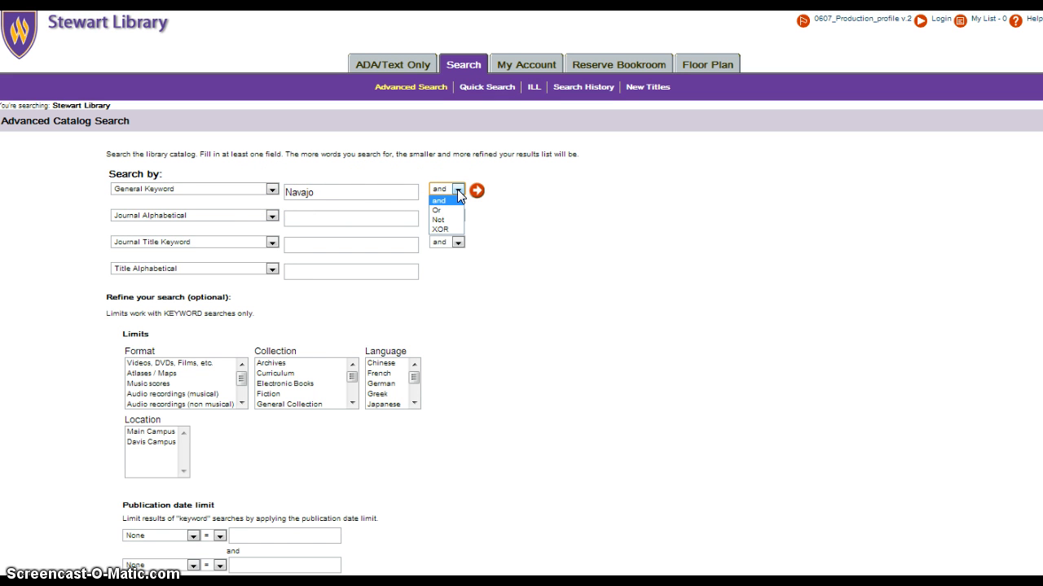
{"action": "mouse_move", "coordinate": [439, 210]}
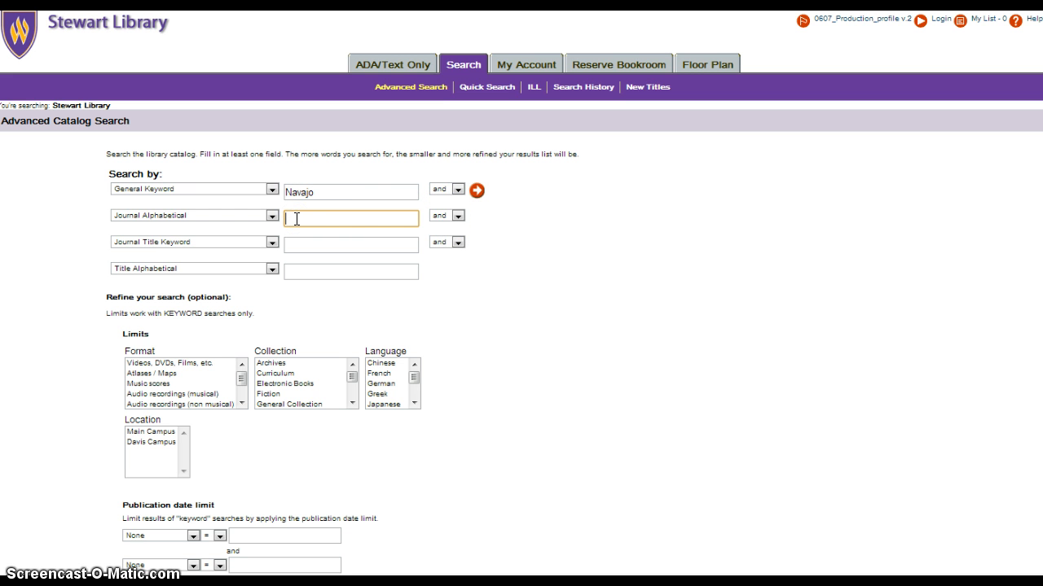
Add min* and environment* as the second and third General Keyword terms.
{"action": "type", "text": "min*"}
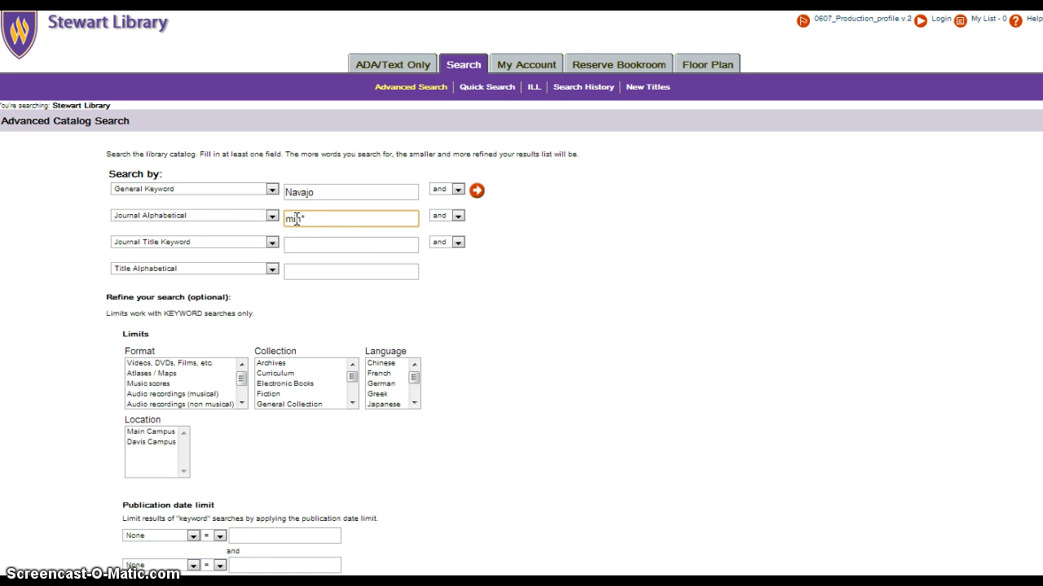
{"action": "left_click", "coordinate": [272, 215]}
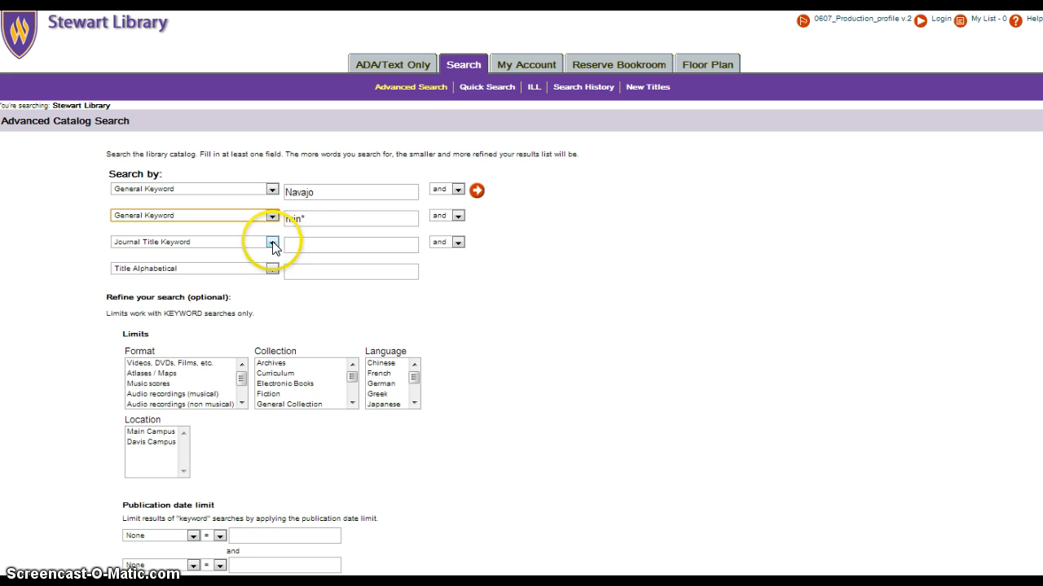
{"action": "left_click", "coordinate": [272, 242]}
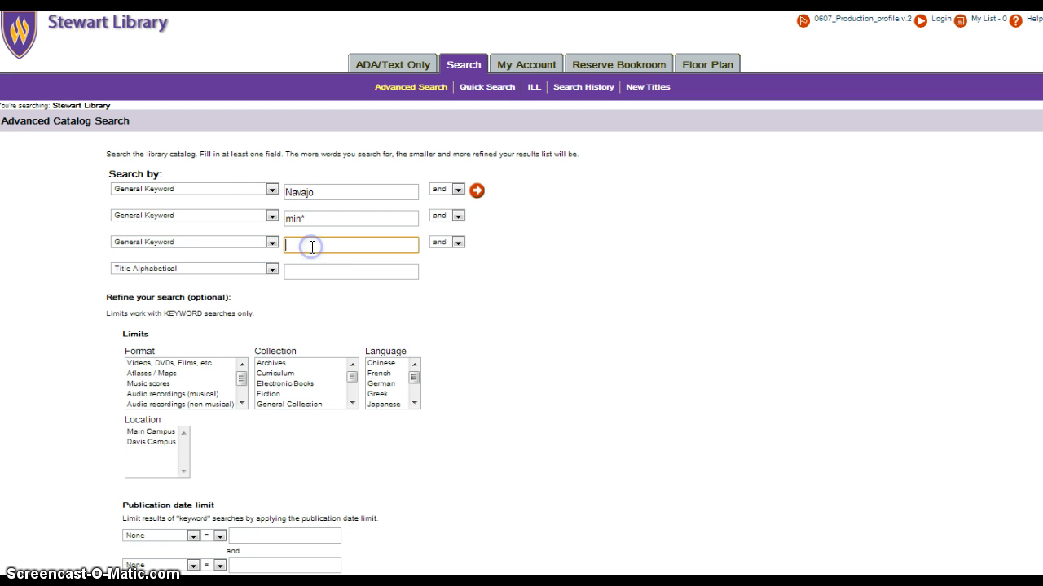
{"action": "type", "text": "envir"}
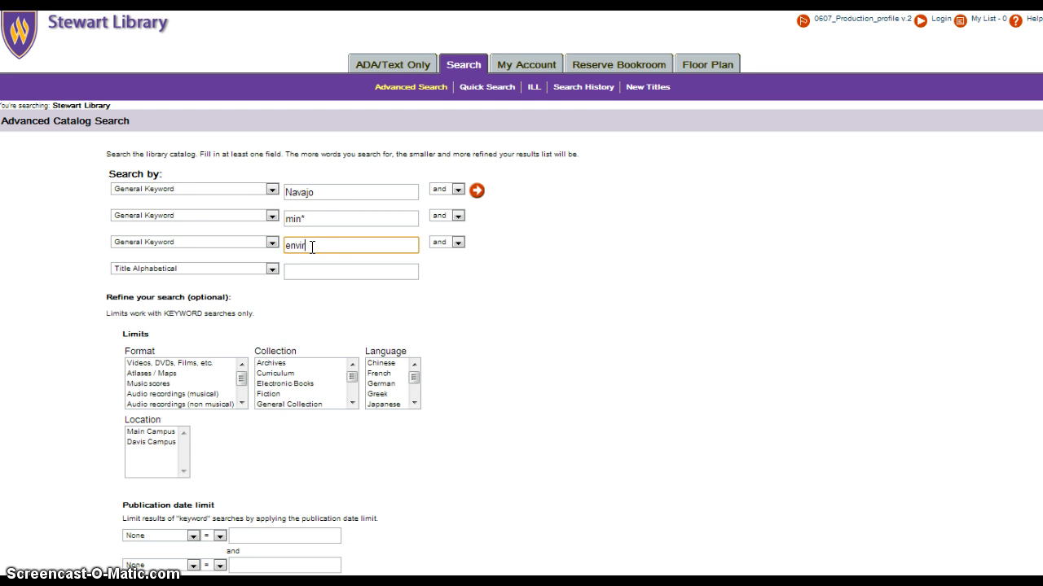
{"action": "type", "text": "onment"}
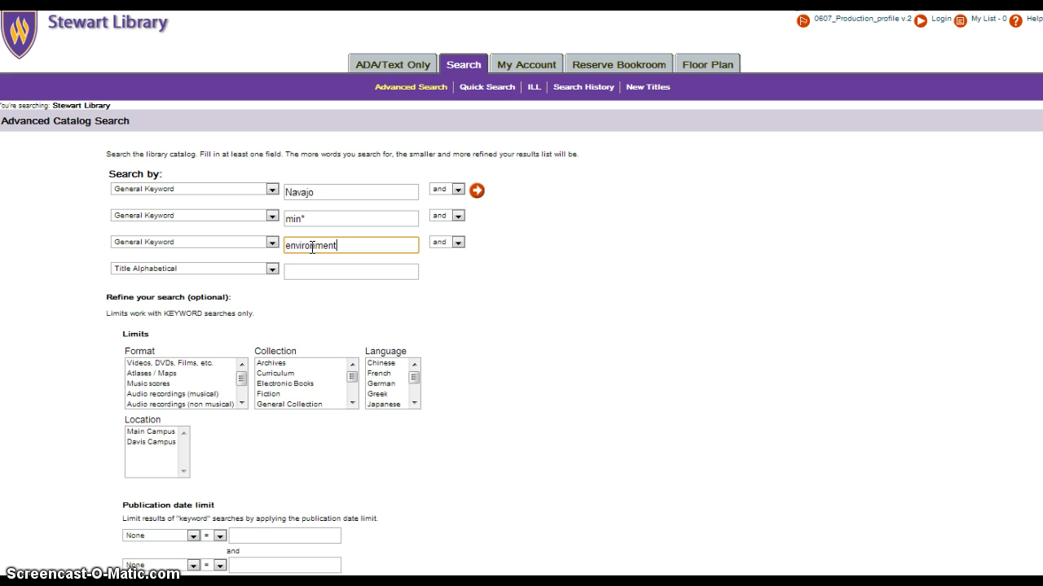
{"action": "type", "text": "*"}
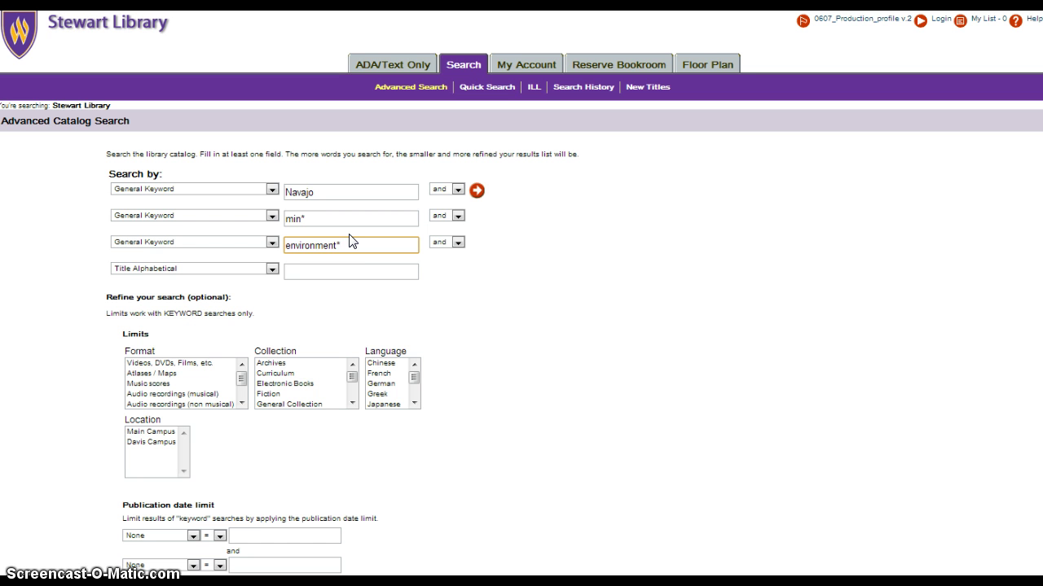
{"action": "mouse_move", "coordinate": [438, 212]}
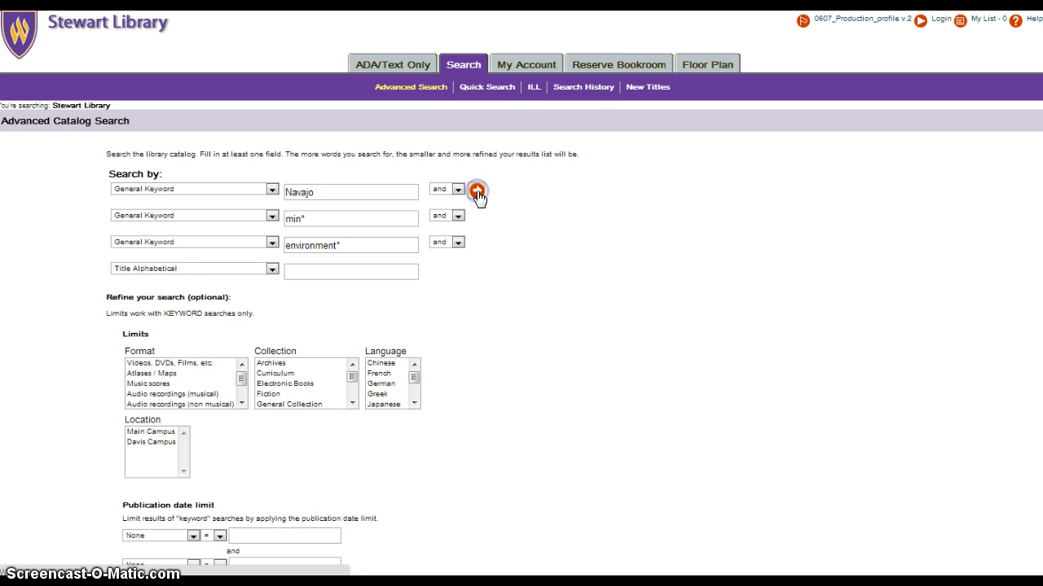
{"action": "left_click", "coordinate": [476, 189]}
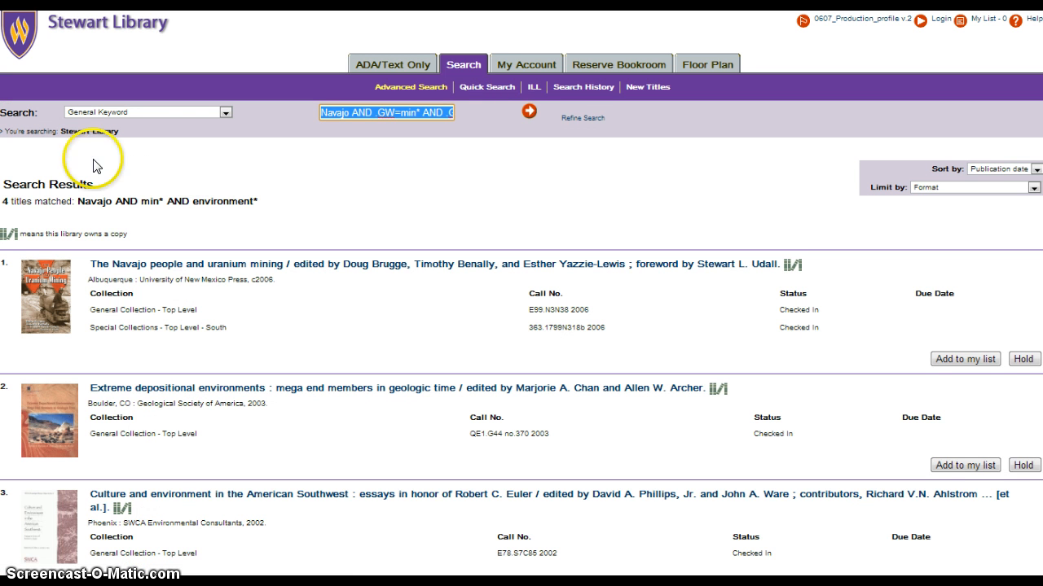
{"action": "mouse_move", "coordinate": [121, 206]}
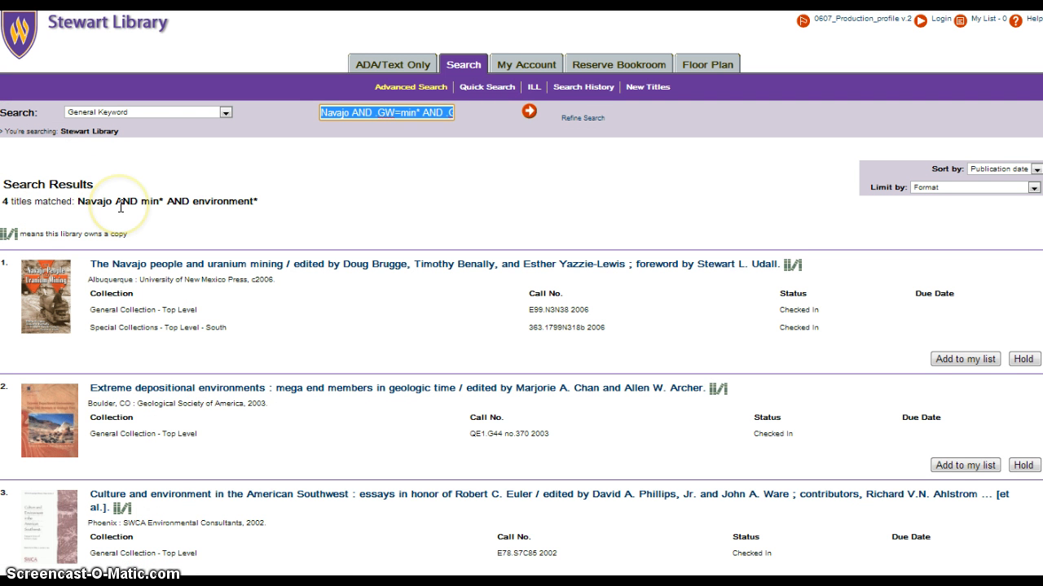
{"action": "mouse_move", "coordinate": [370, 200]}
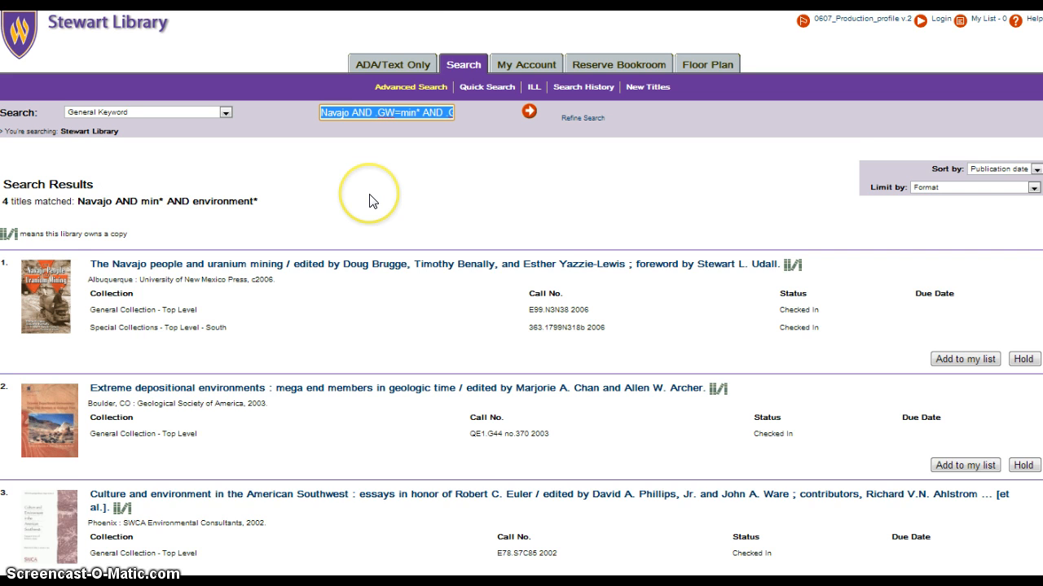
{"action": "scroll", "scroll_direction": "down", "scroll_amount": 3}
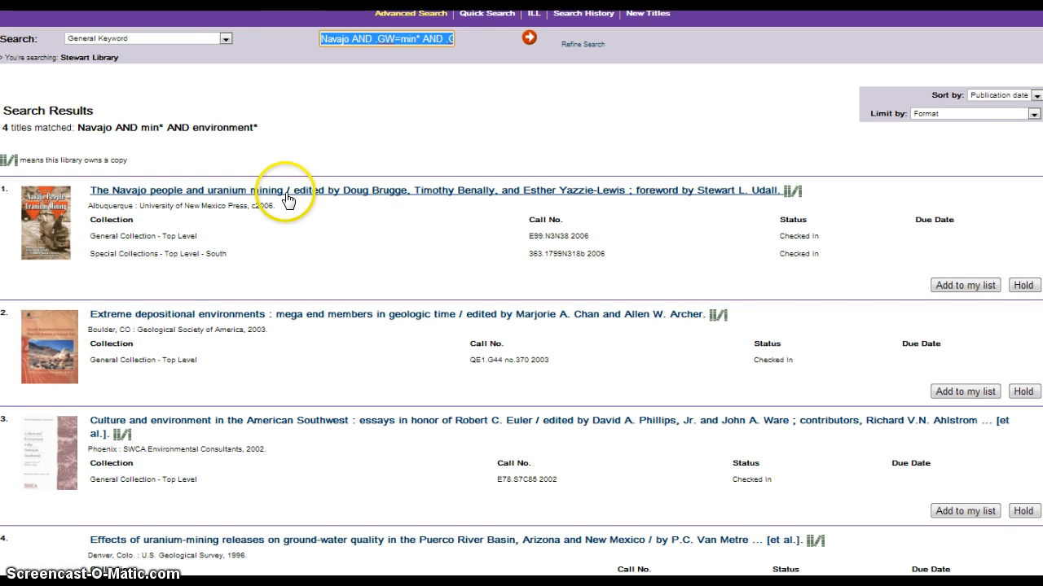
Open 'The Navajo people and uranium mining' record and scroll to its copy holdings.
{"action": "left_click", "coordinate": [285, 190]}
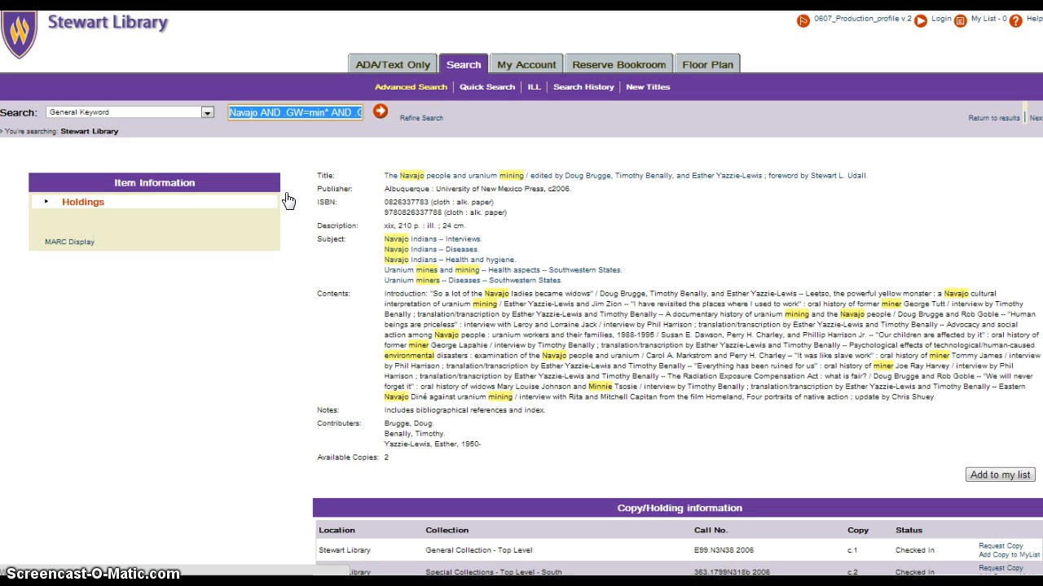
{"action": "scroll", "scroll_direction": "down", "scroll_amount": 3}
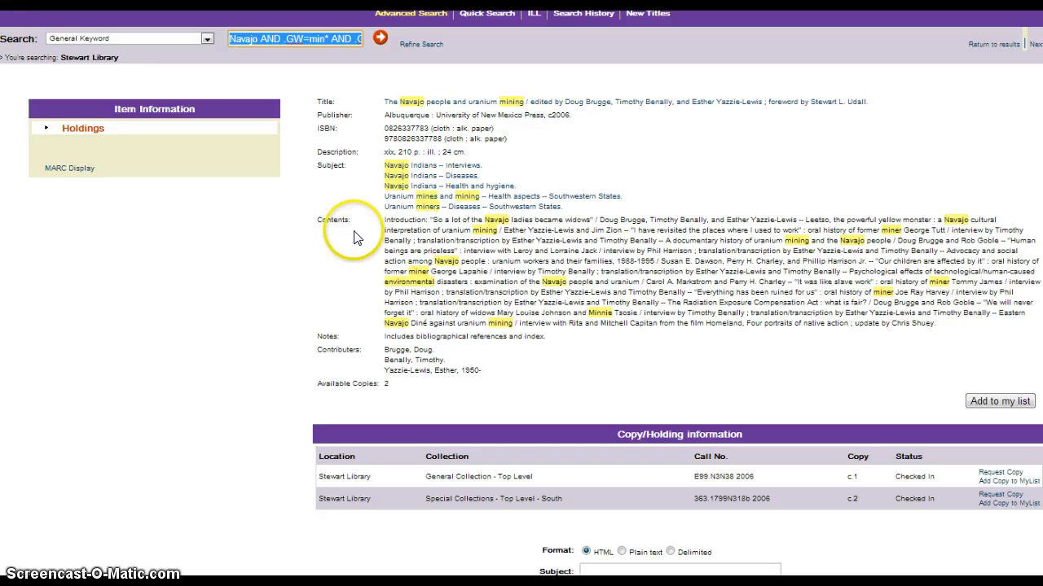
{"action": "mouse_move", "coordinate": [430, 241]}
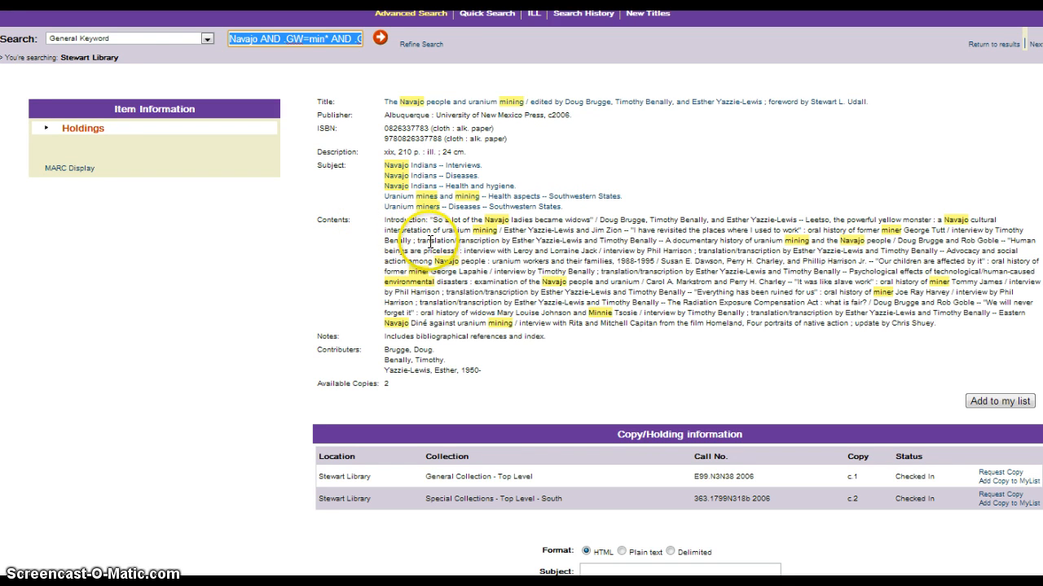
{"action": "mouse_move", "coordinate": [460, 452]}
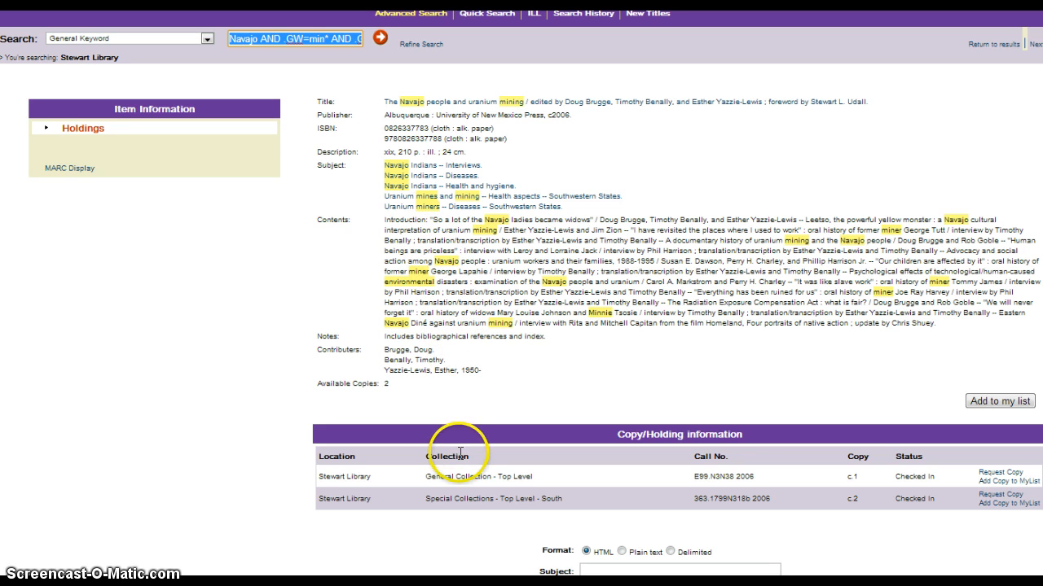
{"action": "mouse_move", "coordinate": [460, 477]}
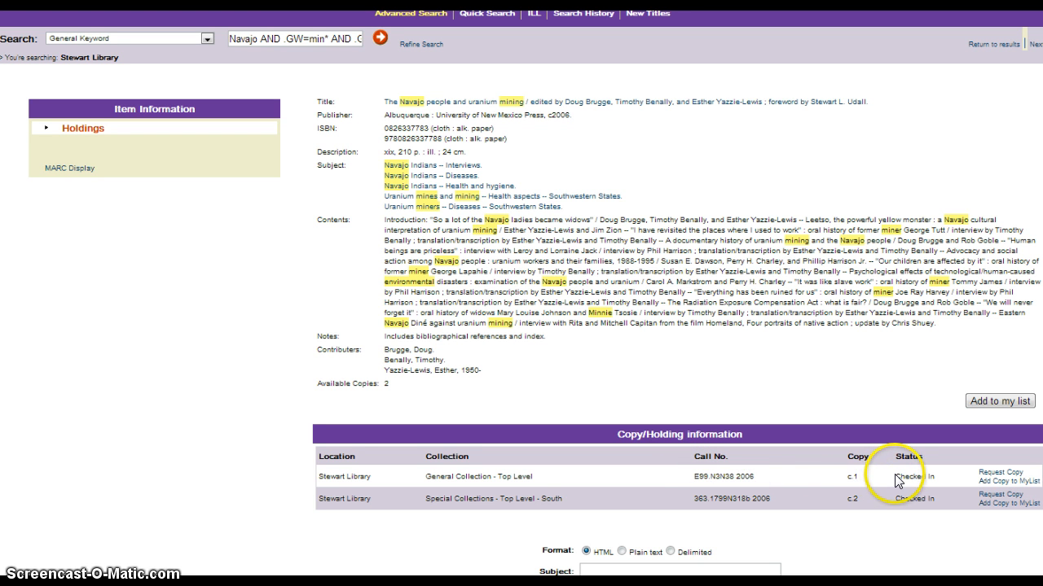
{"action": "mouse_move", "coordinate": [516, 383]}
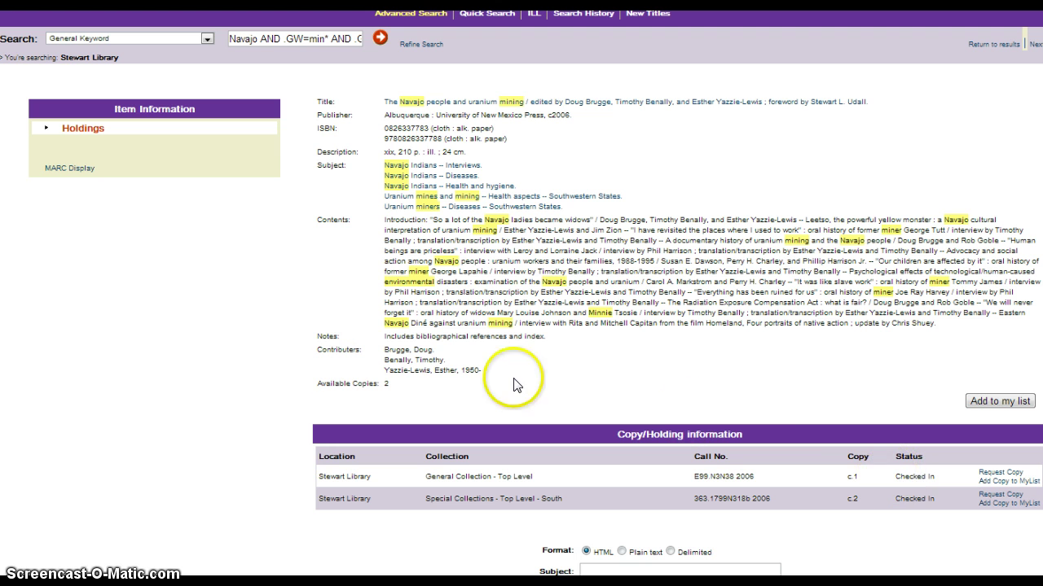
{"action": "mouse_move", "coordinate": [515, 383]}
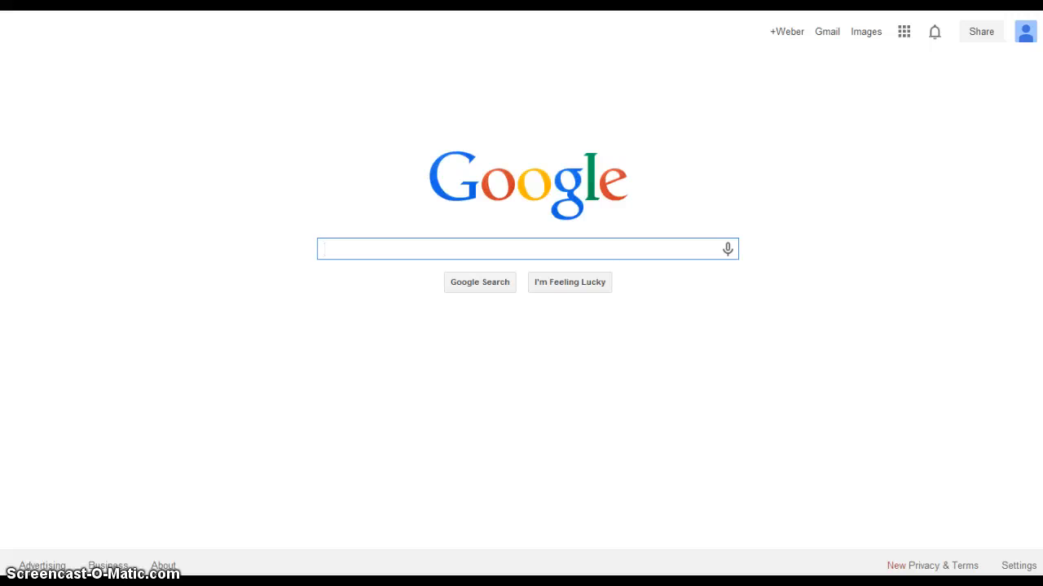
Begin a Google query with the word 'navajo'.
{"action": "left_click", "coordinate": [528, 248]}
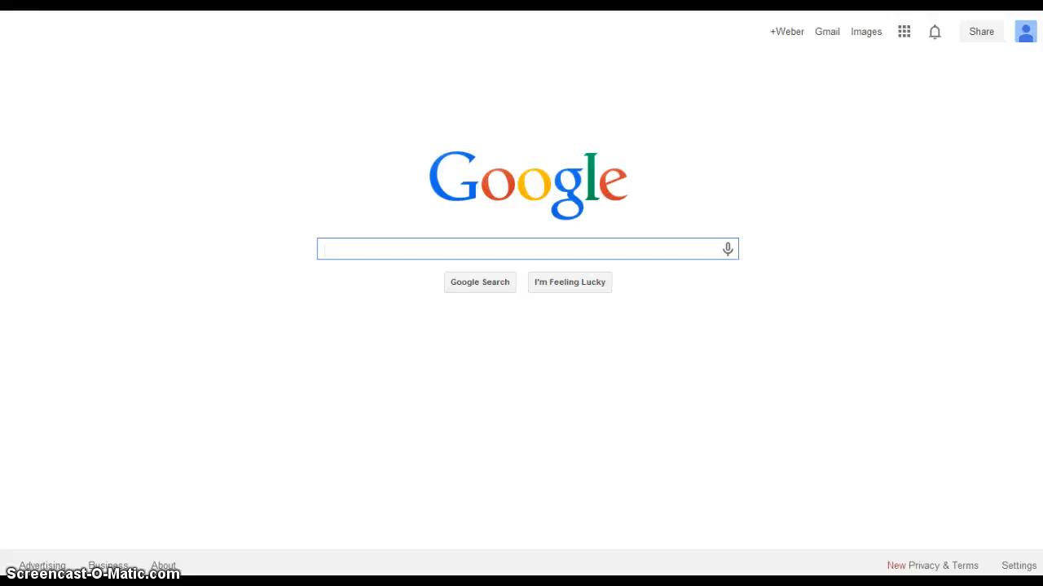
{"action": "type", "text": "navajo reservation uranium mining"}
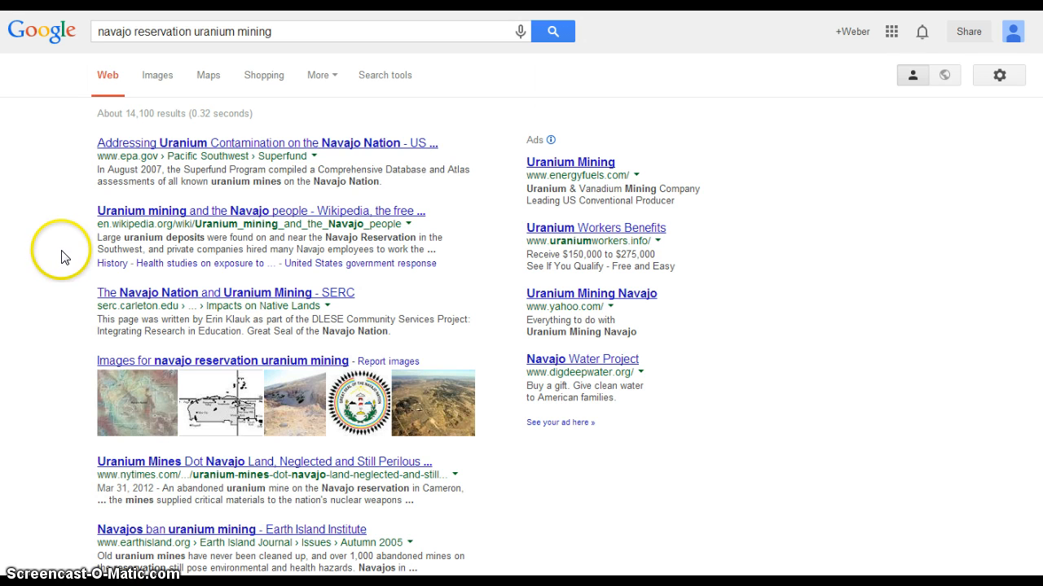
{"action": "mouse_move", "coordinate": [120, 168]}
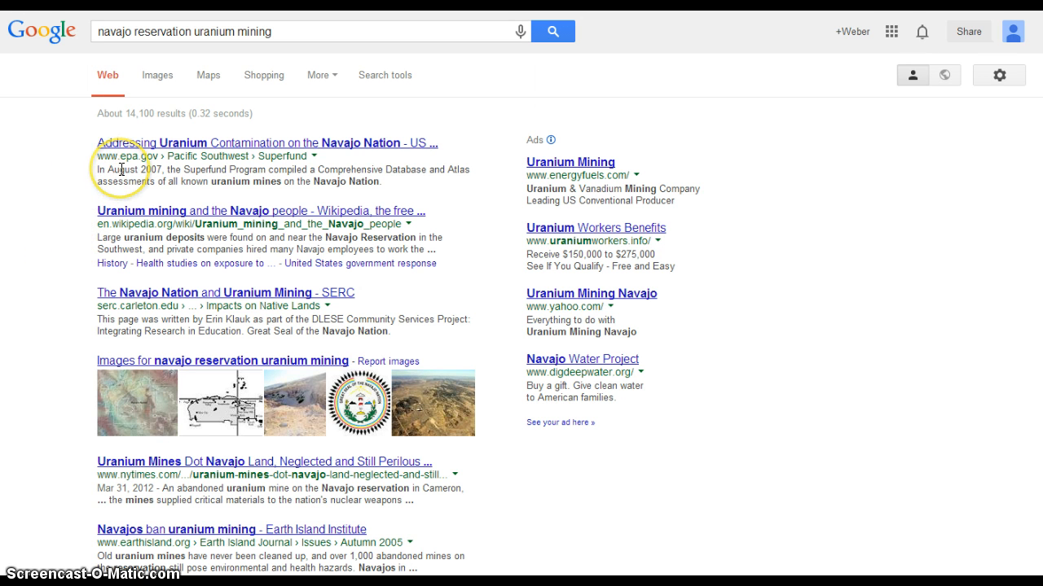
{"action": "mouse_move", "coordinate": [120, 169]}
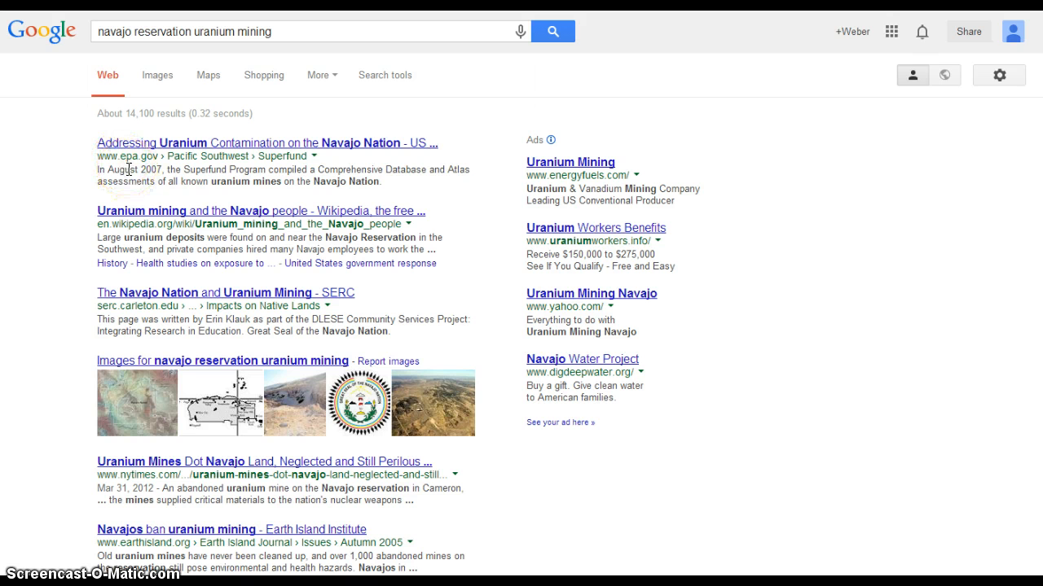
{"action": "mouse_move", "coordinate": [477, 248]}
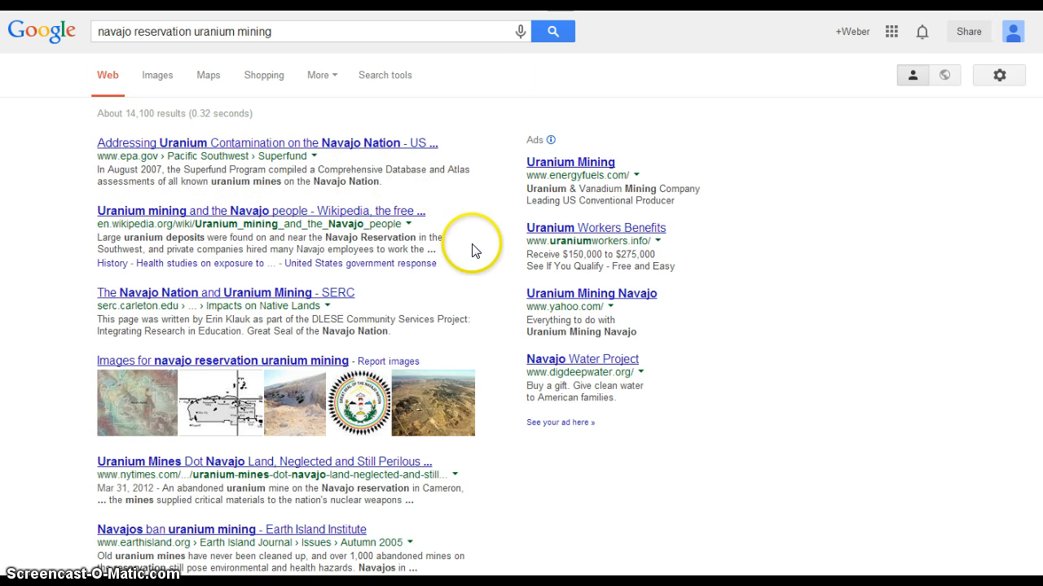
{"action": "mouse_move", "coordinate": [446, 233]}
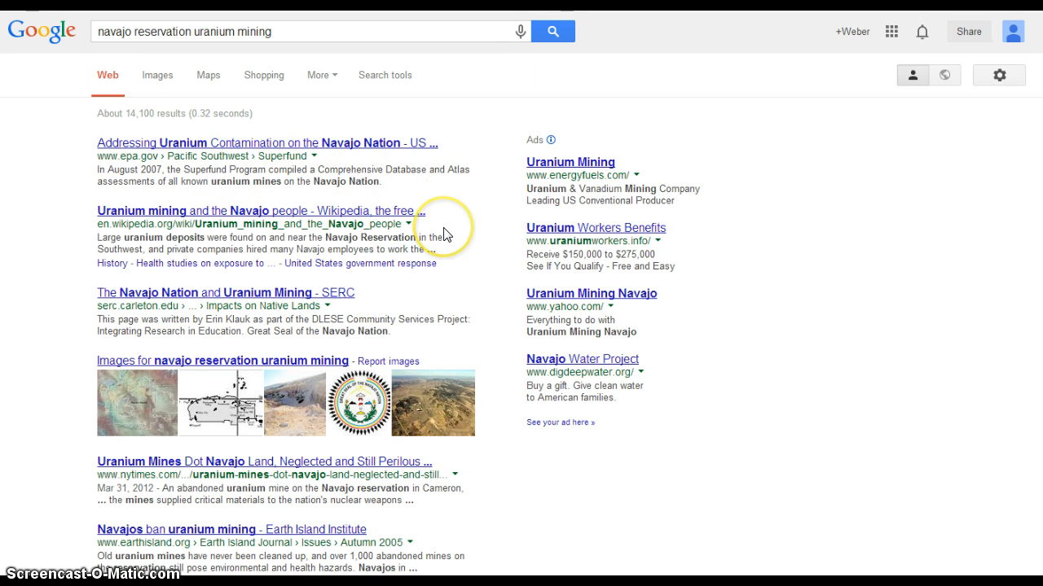
{"action": "mouse_move", "coordinate": [449, 234]}
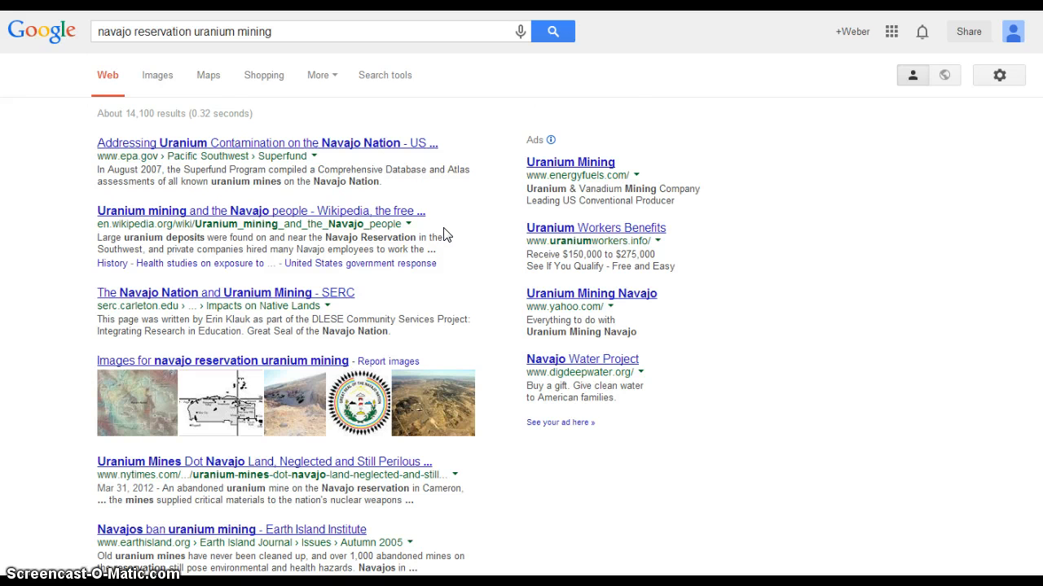
Scroll the results and open 'Uranium Mining On Navajo Indian Land | Cultural Survival'.
{"action": "scroll", "scroll_direction": "down", "scroll_amount": 3}
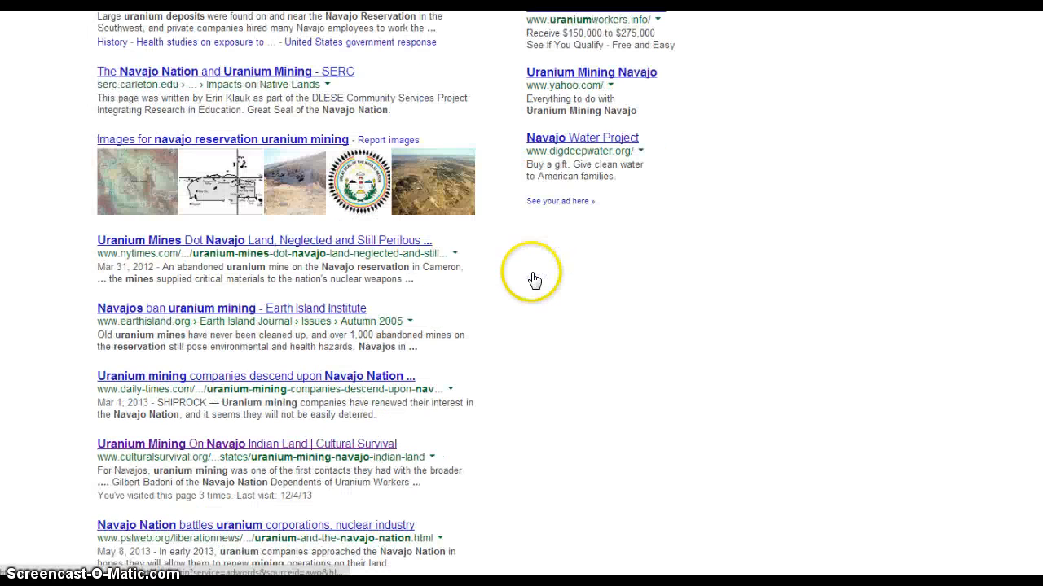
{"action": "mouse_move", "coordinate": [440, 269]}
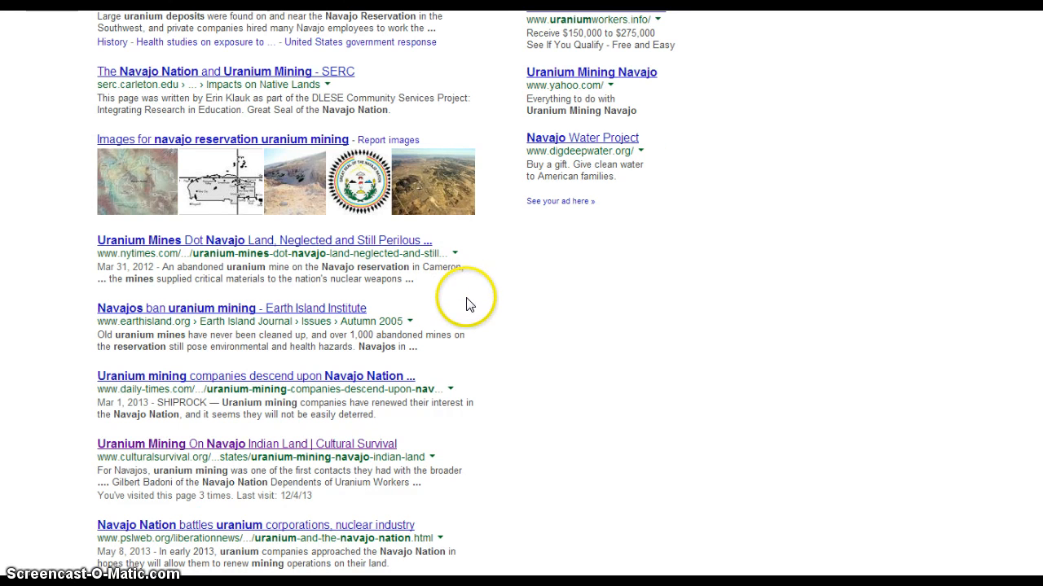
{"action": "scroll", "scroll_direction": "down", "scroll_amount": 3}
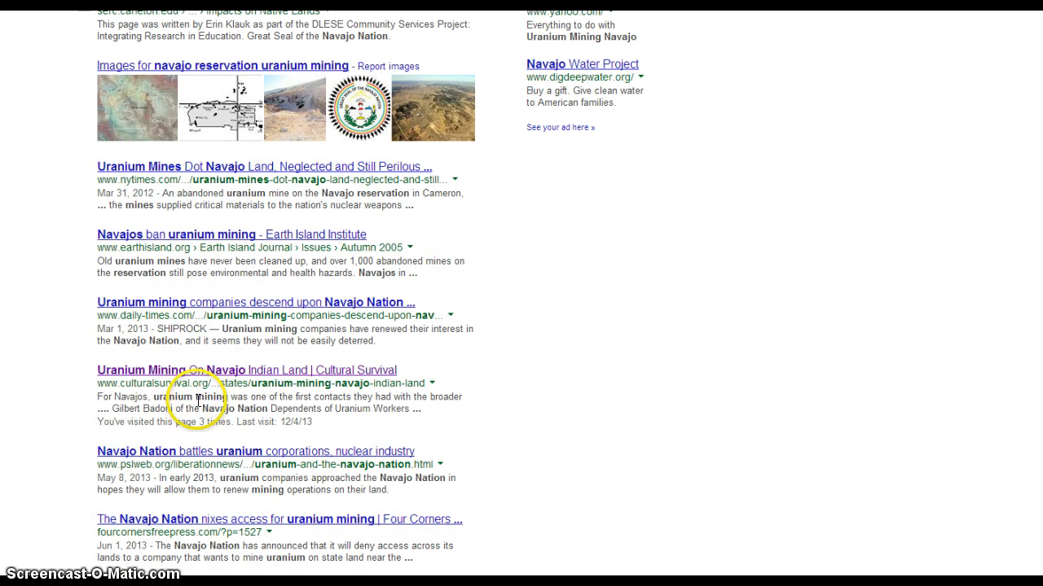
{"action": "mouse_move", "coordinate": [163, 473]}
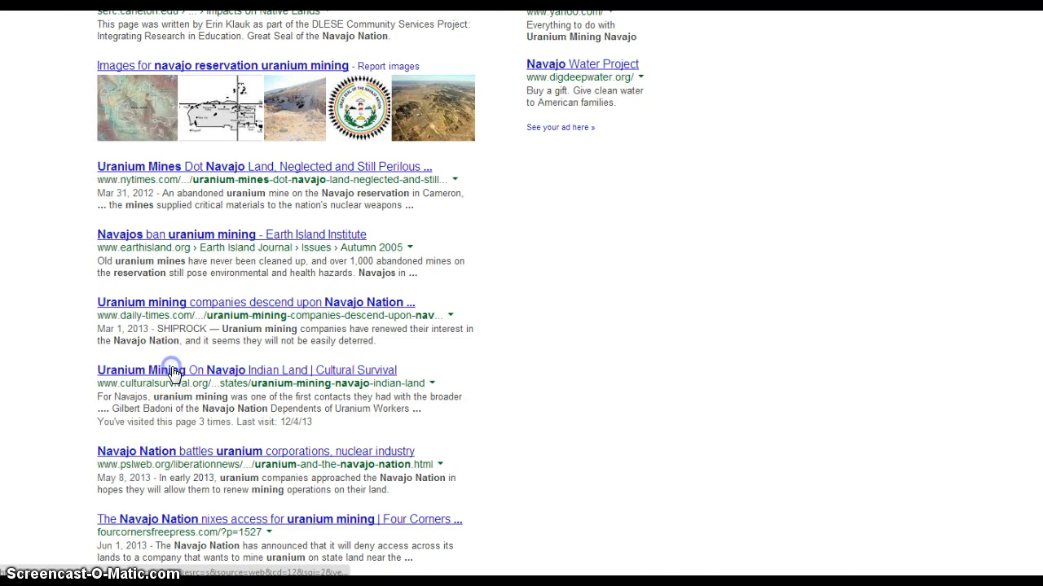
{"action": "left_click", "coordinate": [245, 370]}
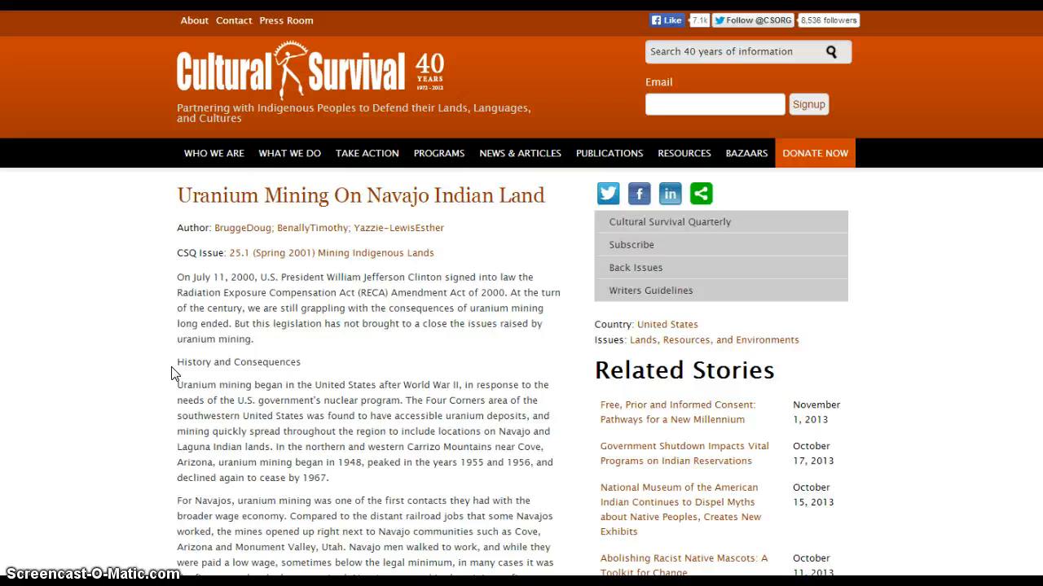
{"action": "mouse_move", "coordinate": [184, 312]}
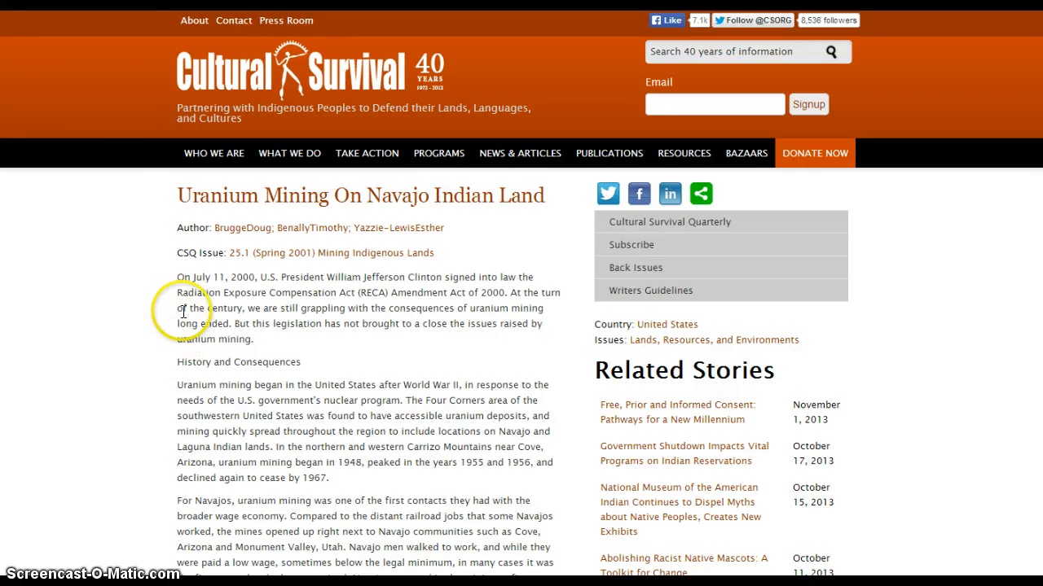
{"action": "mouse_move", "coordinate": [162, 181]}
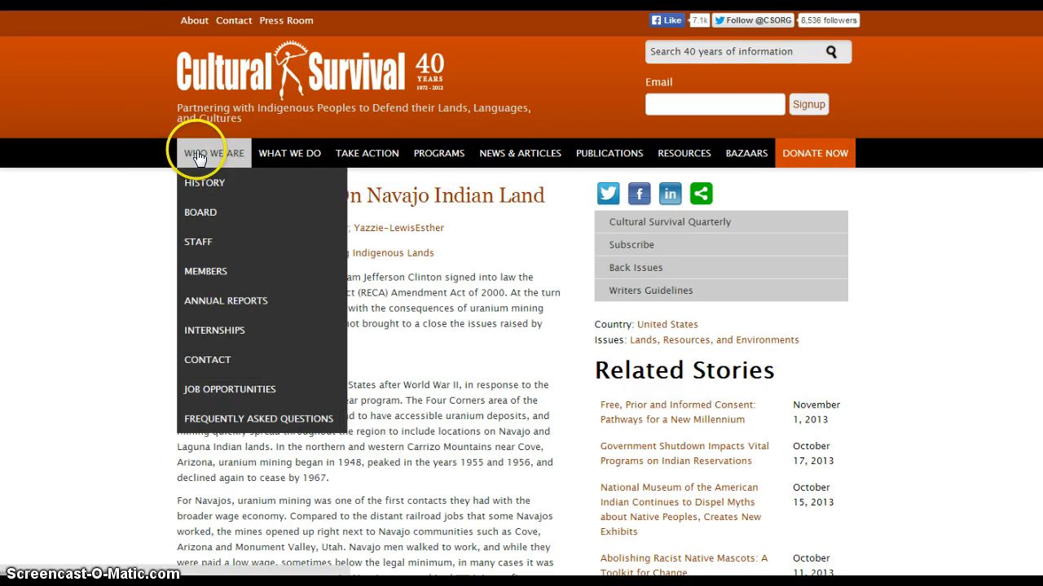
Open the Cultural Survival Who We Are page from the top navigation.
{"action": "left_click", "coordinate": [213, 154]}
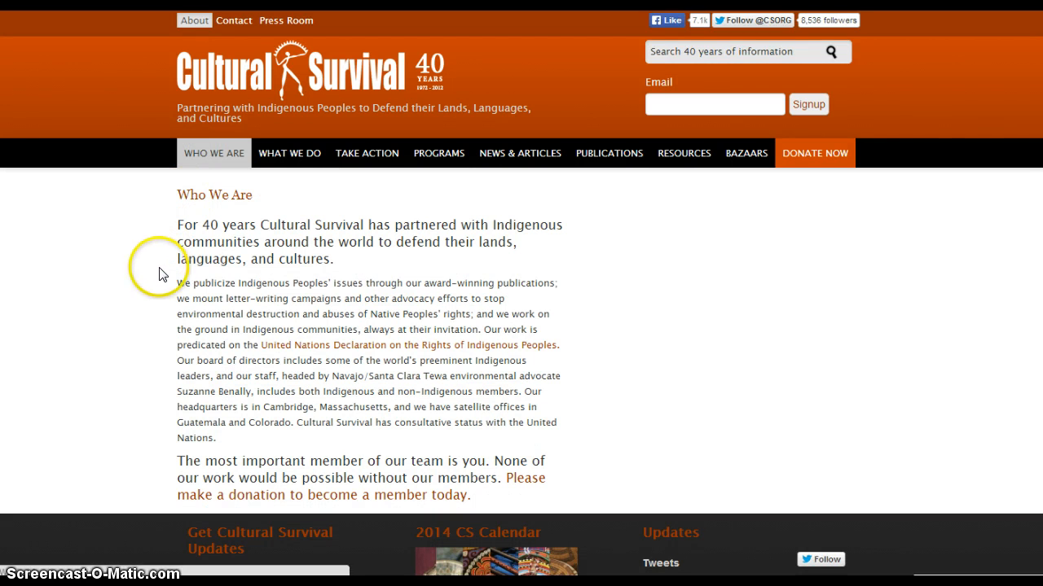
{"action": "mouse_move", "coordinate": [167, 277]}
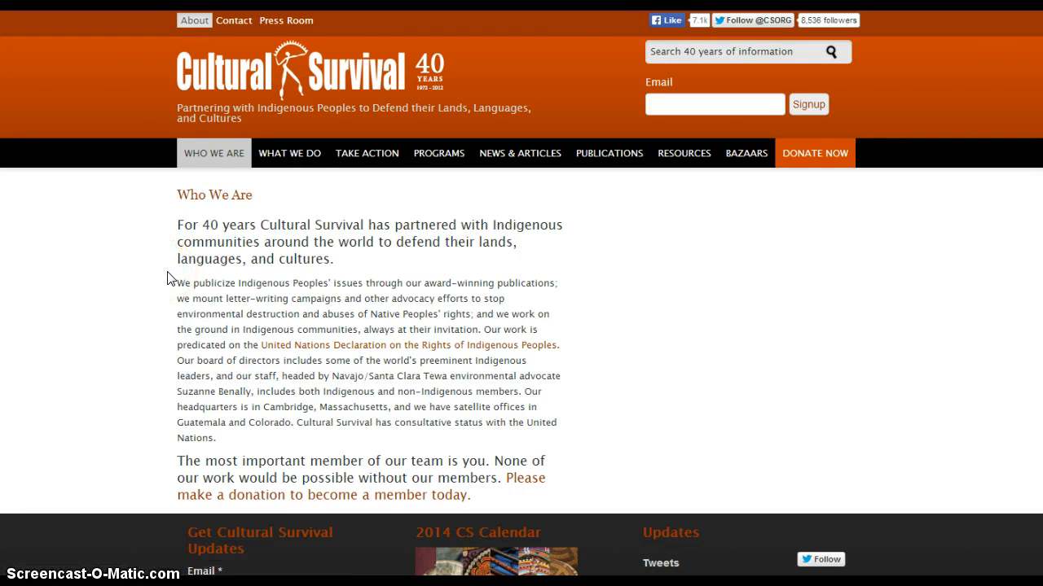